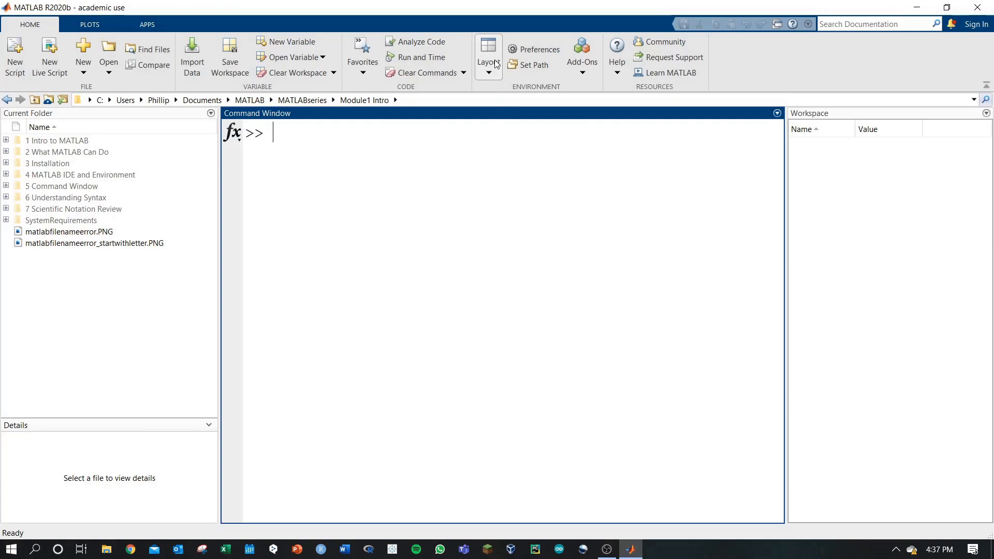
pyautogui.moveTo(480, 74)
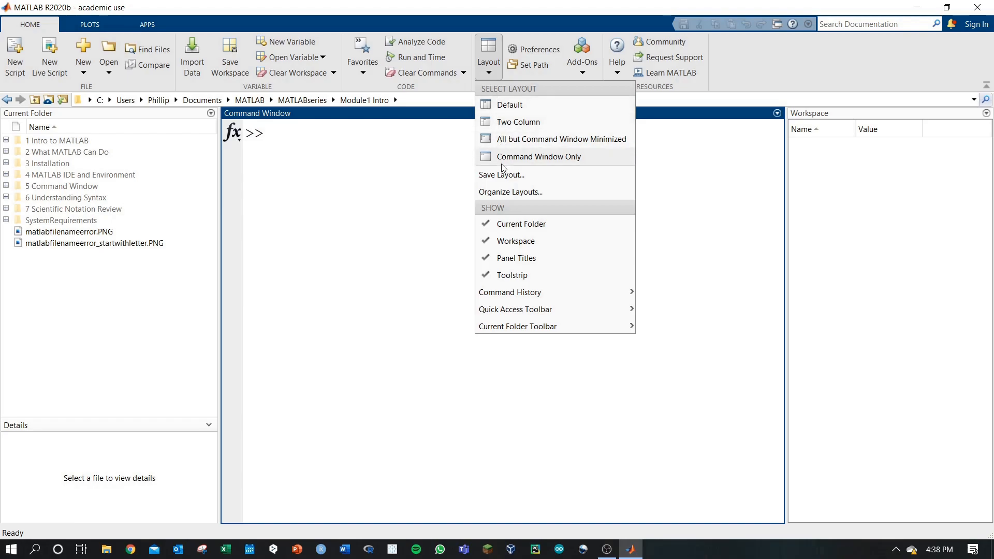
pyautogui.moveTo(514, 104)
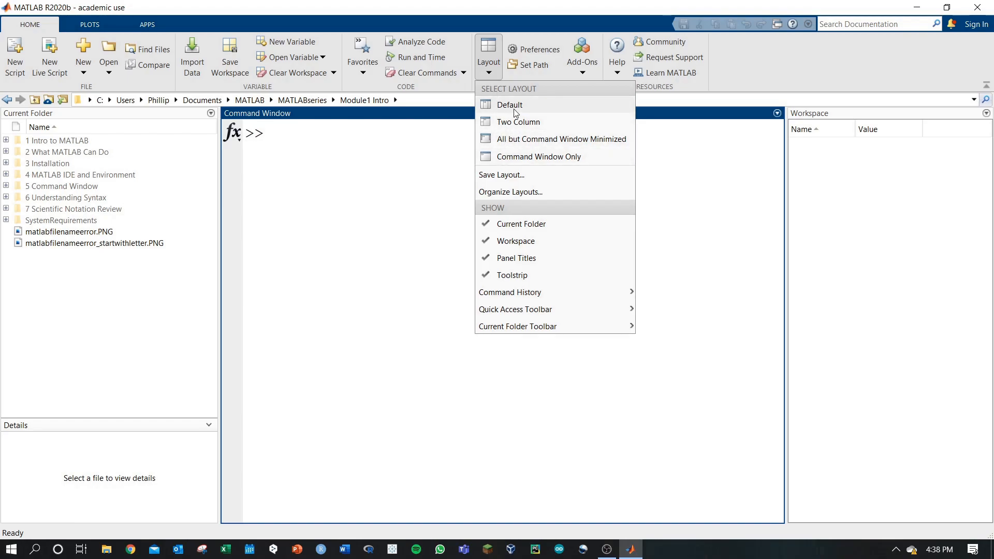
# Move the Workspace panel to the middle and the Command Window to the right.
pyautogui.click(510, 104)
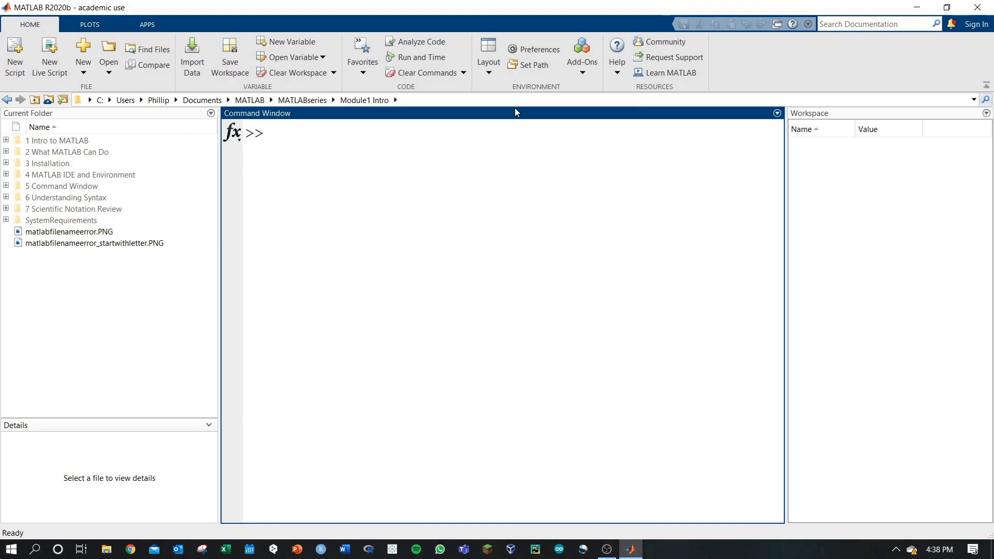
pyautogui.click(61, 185)
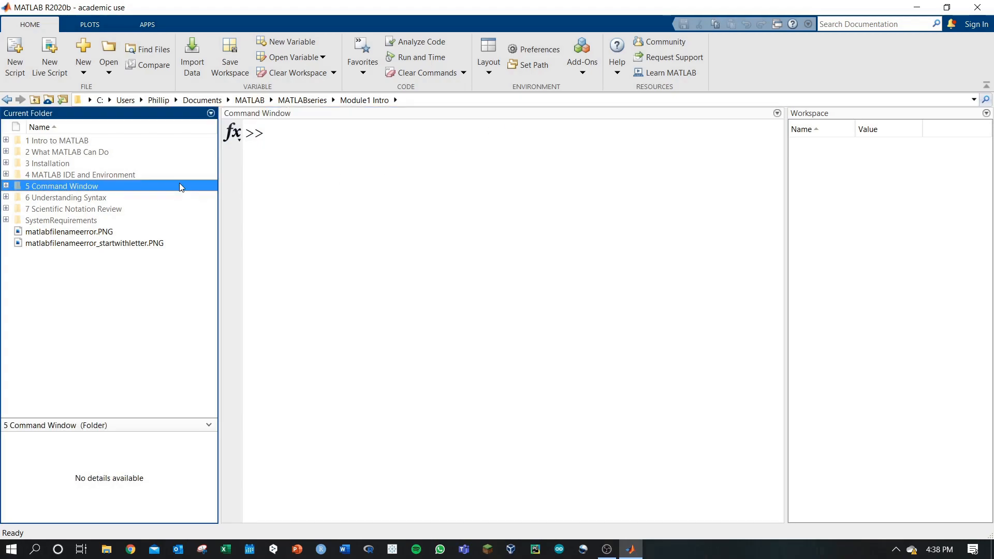
pyautogui.click(320, 176)
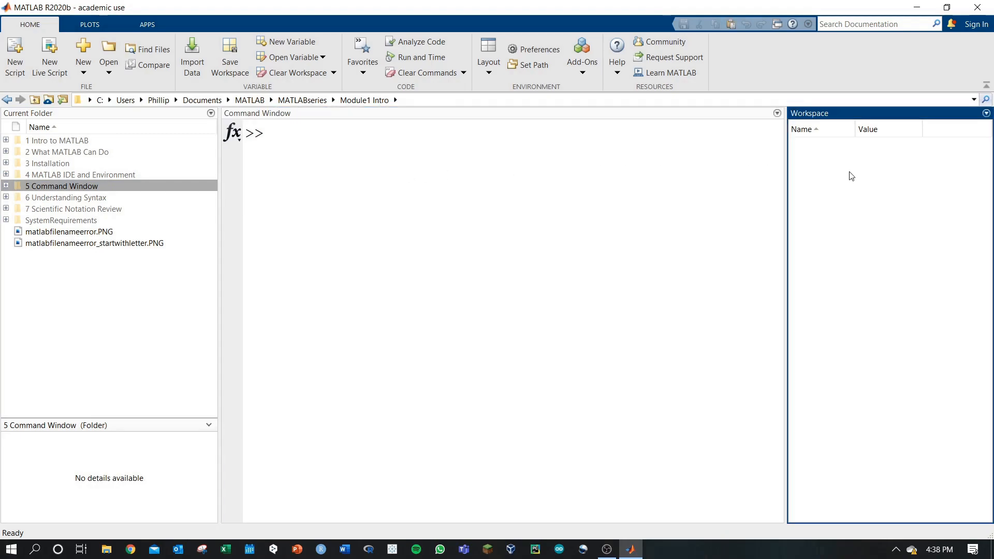
pyautogui.moveTo(785, 147)
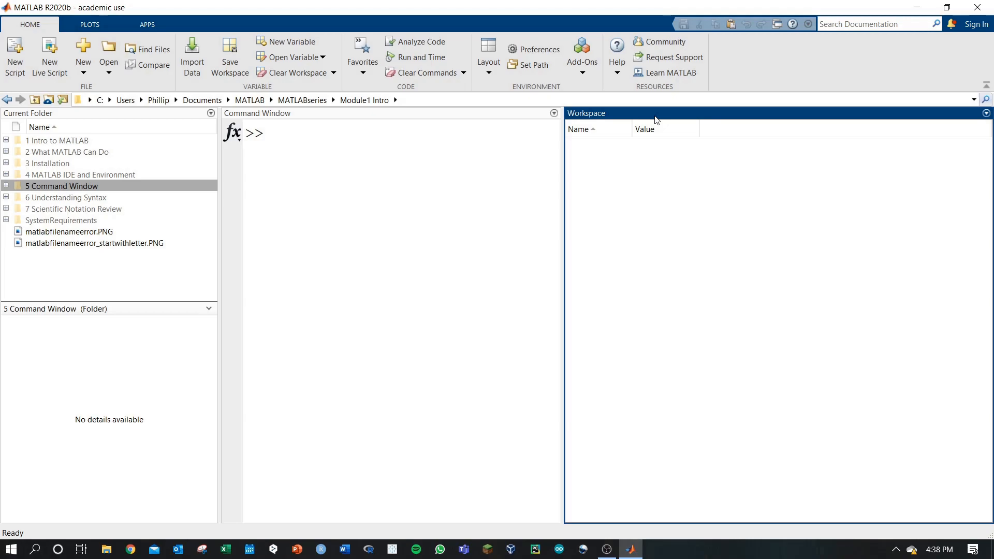
pyautogui.moveTo(642, 121)
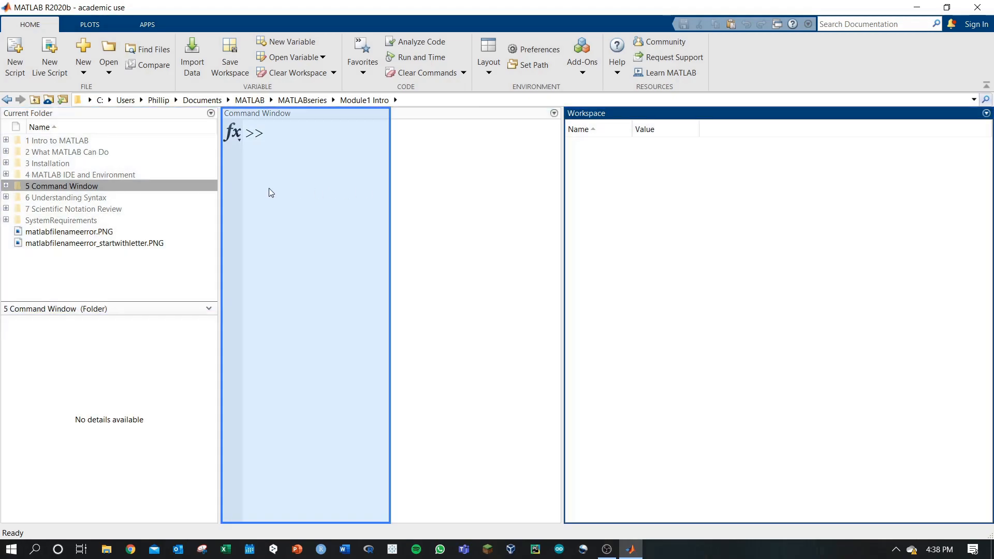
pyautogui.moveTo(259, 192)
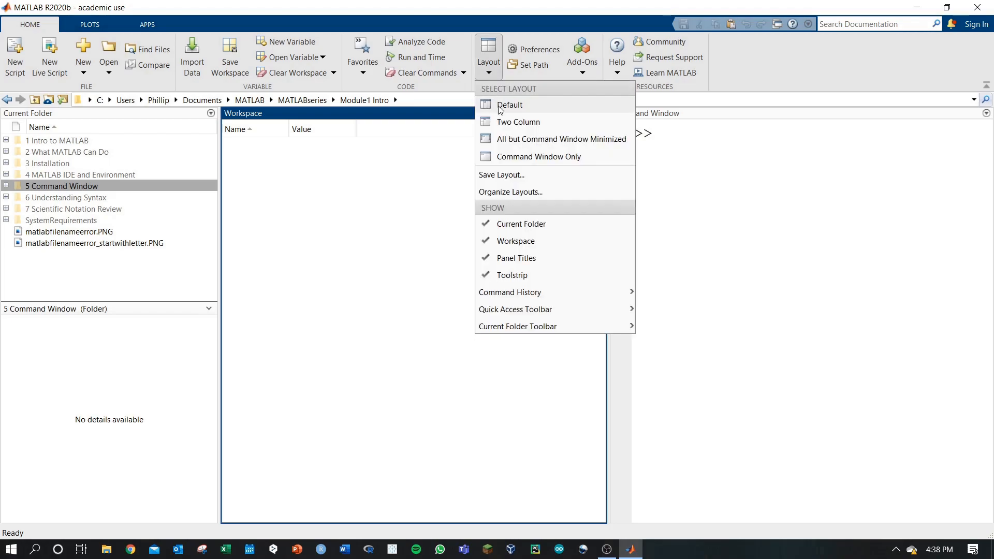
# Restore the default layout with Command Window centred and Workspace on the right.
pyautogui.click(511, 105)
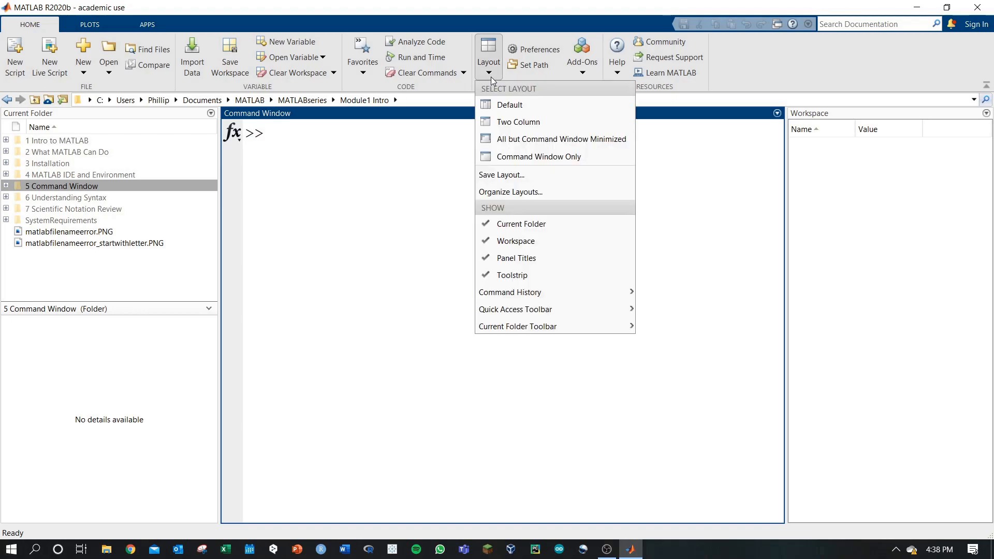
pyautogui.moveTo(520, 223)
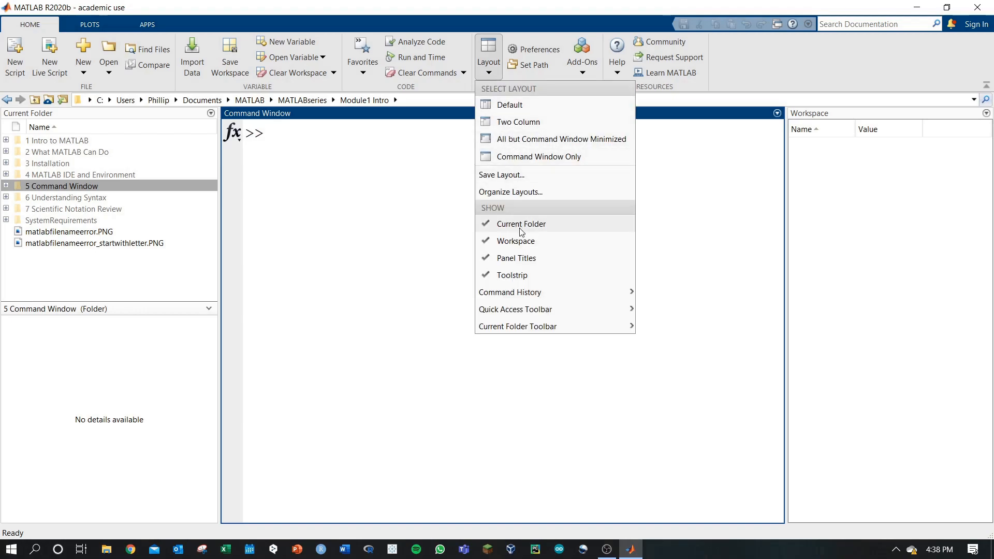
pyautogui.moveTo(516, 232)
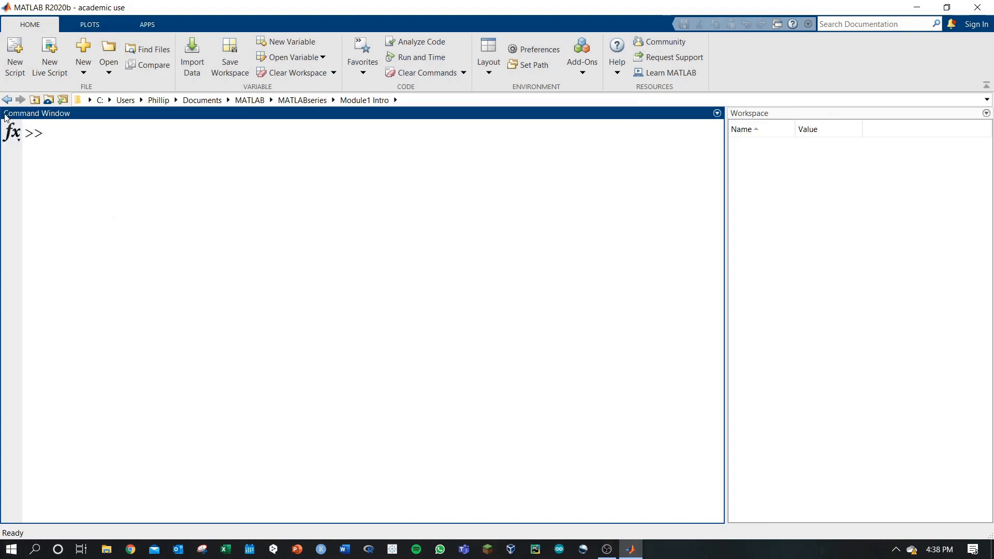
pyautogui.moveTo(706, 167)
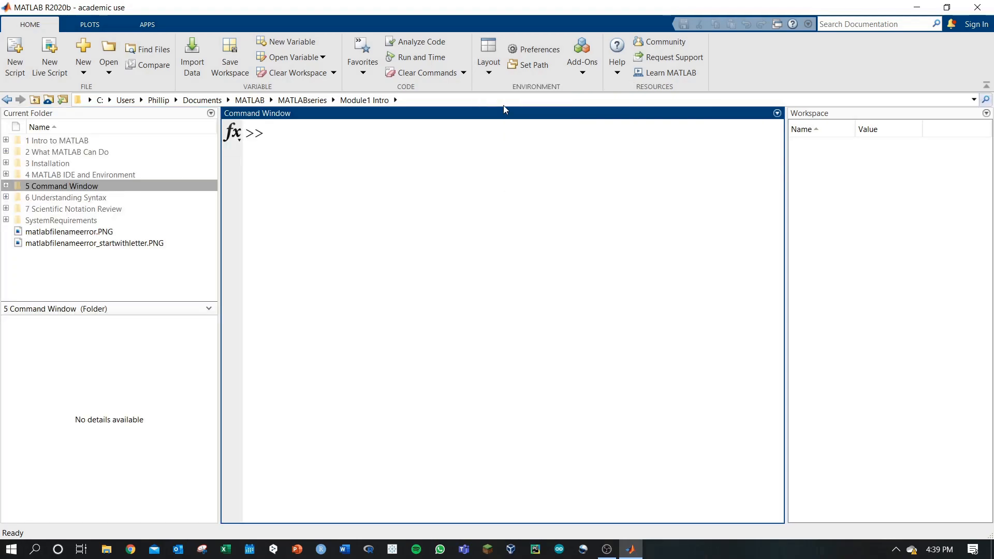
pyautogui.moveTo(505, 149)
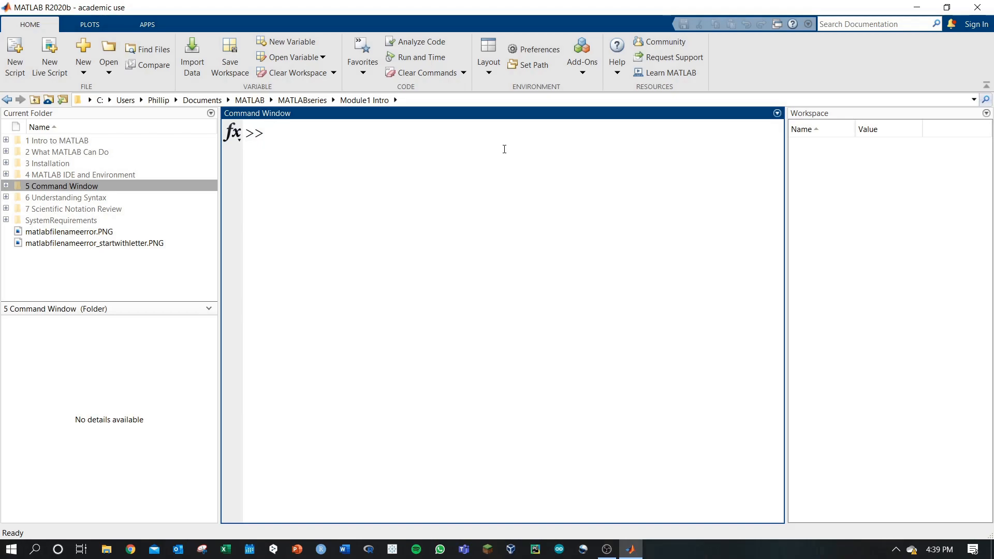
pyautogui.moveTo(534, 50)
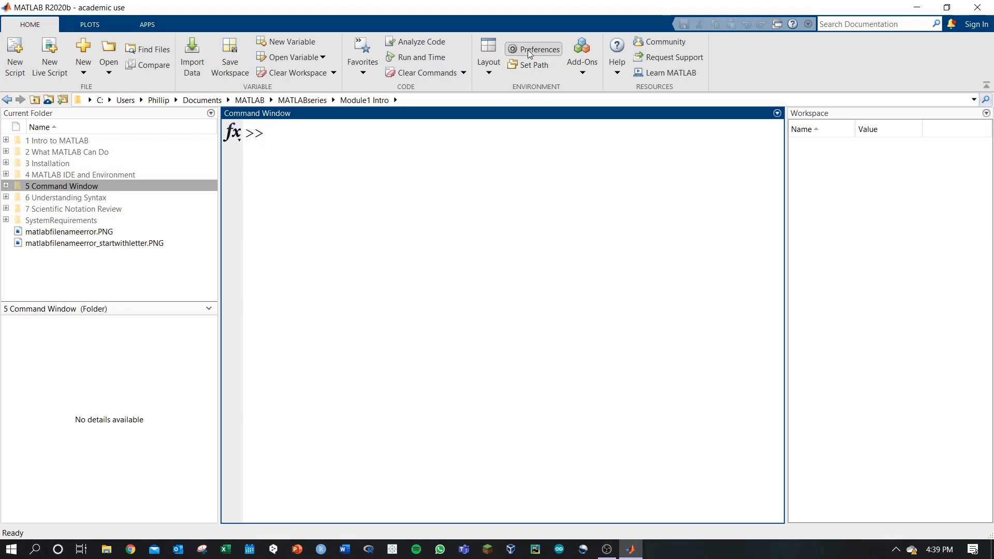
# Review the Fonts preferences and the available code font sizes without changing them.
pyautogui.click(533, 50)
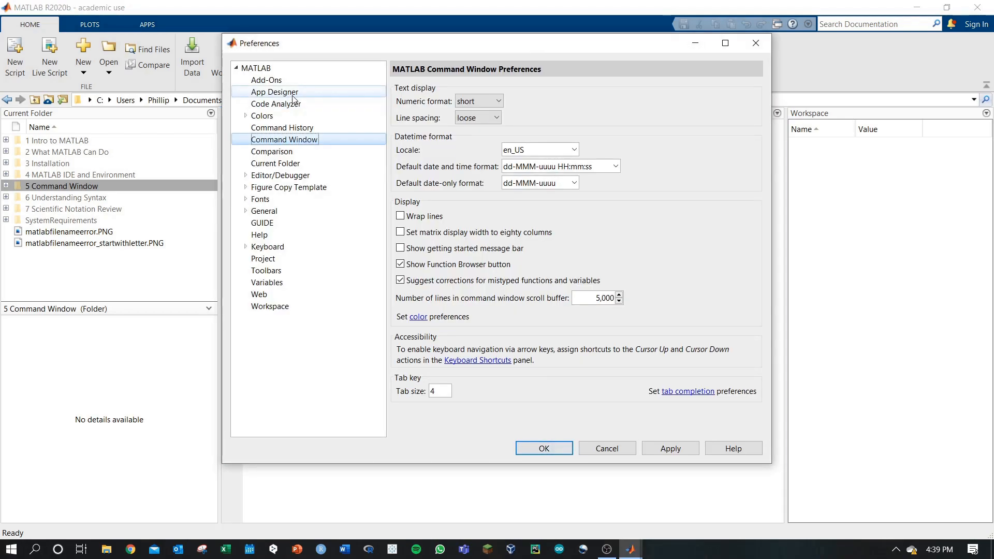
pyautogui.moveTo(289, 212)
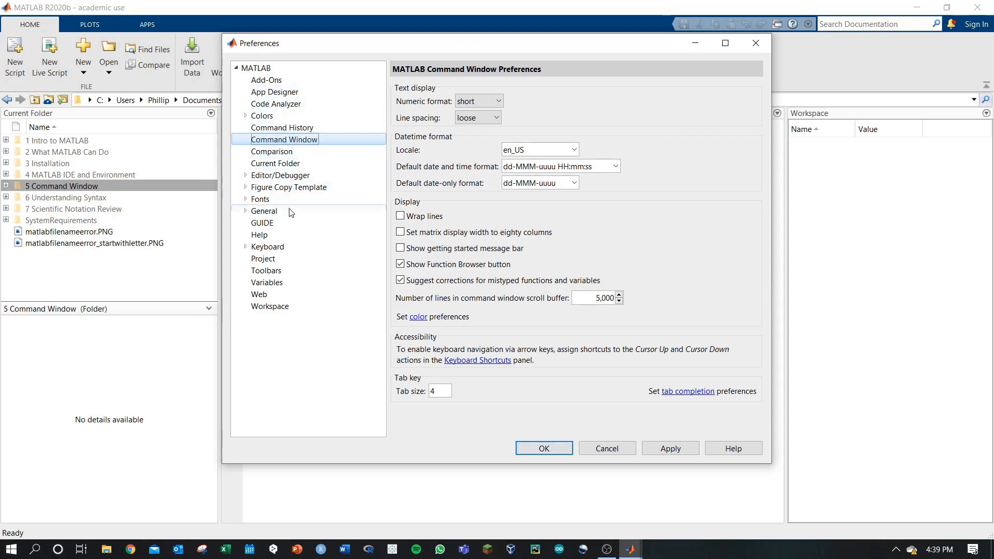
pyautogui.moveTo(267, 247)
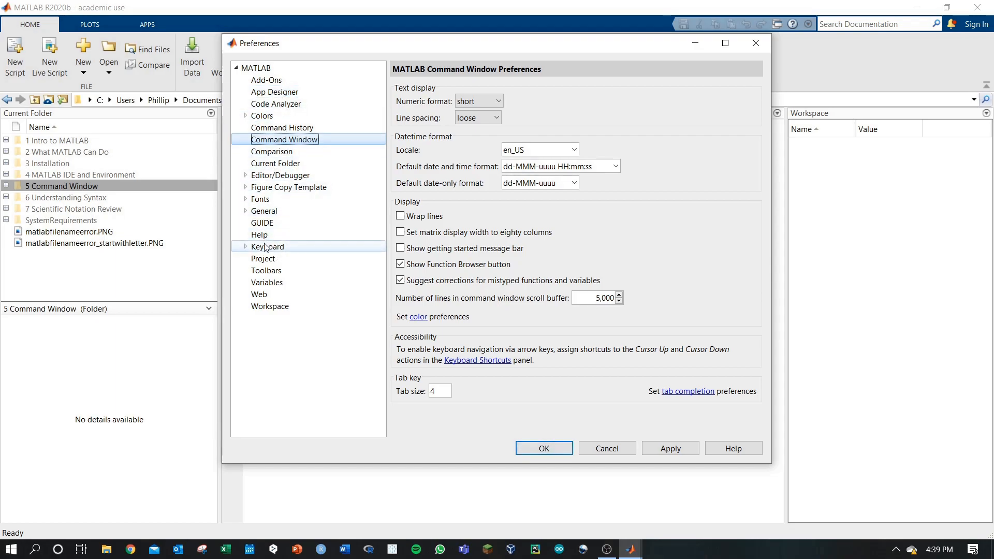
pyautogui.click(260, 199)
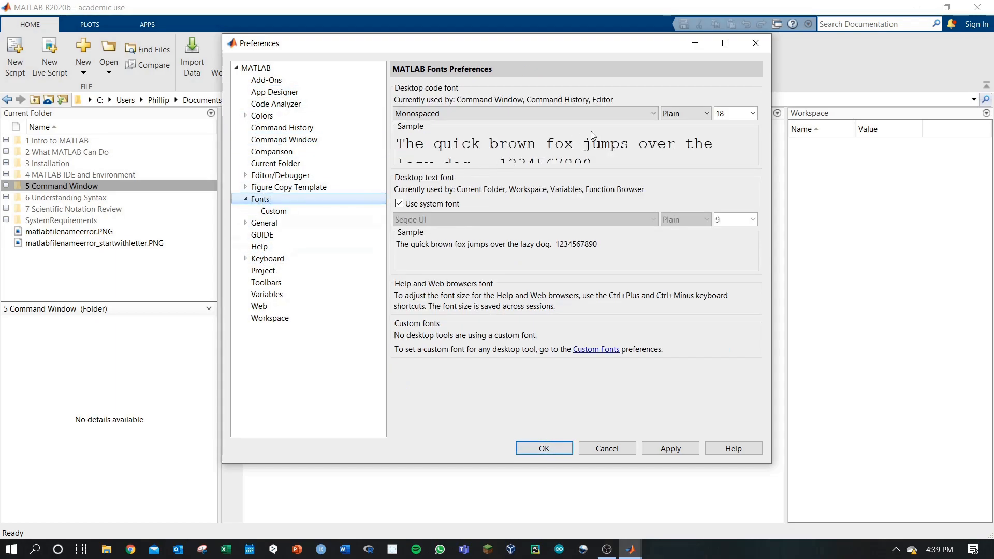
pyautogui.click(751, 113)
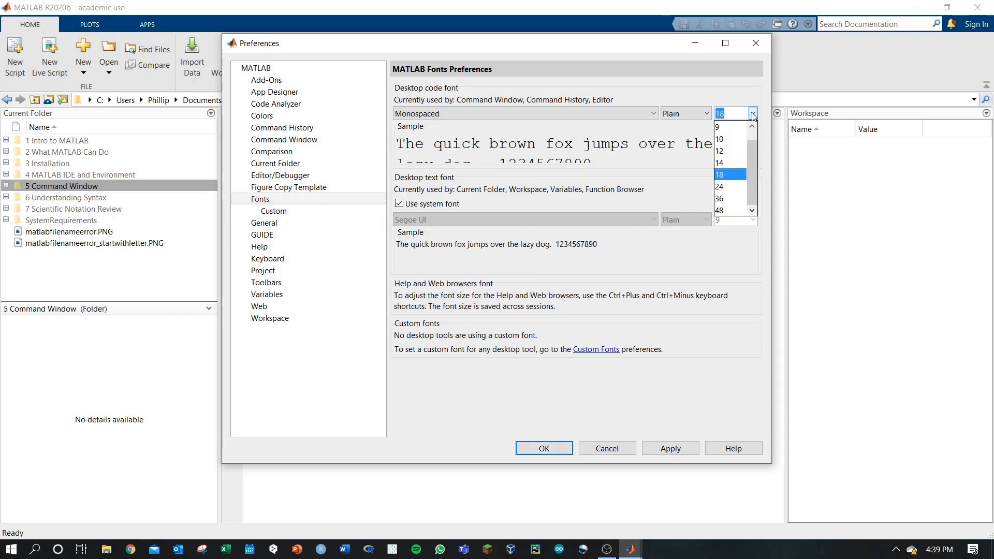
pyautogui.moveTo(720, 100)
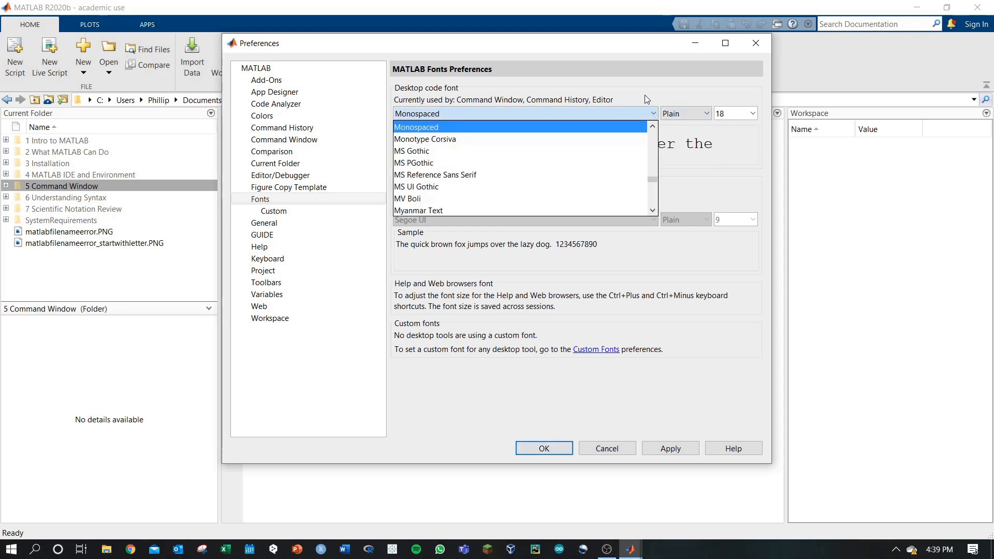
pyautogui.click(416, 126)
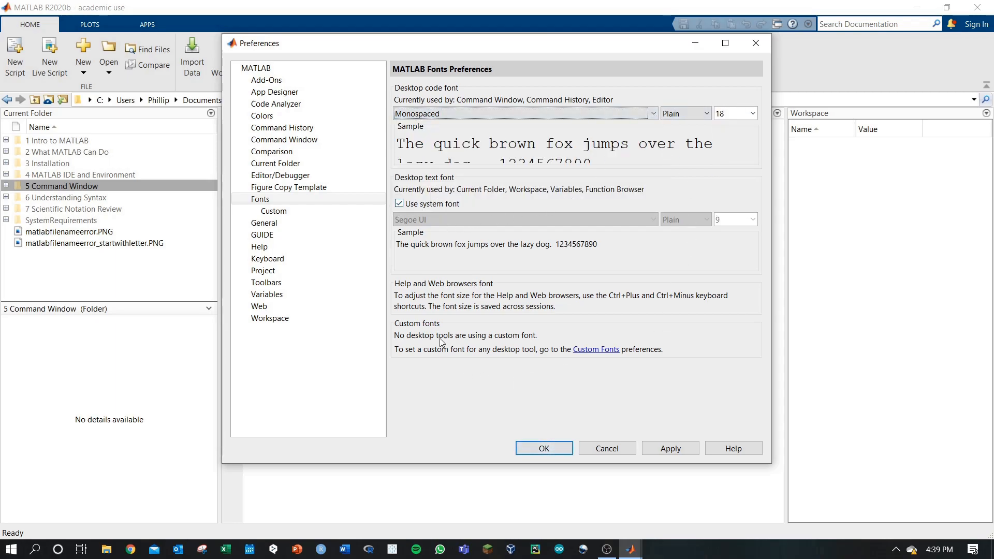
pyautogui.moveTo(450, 297)
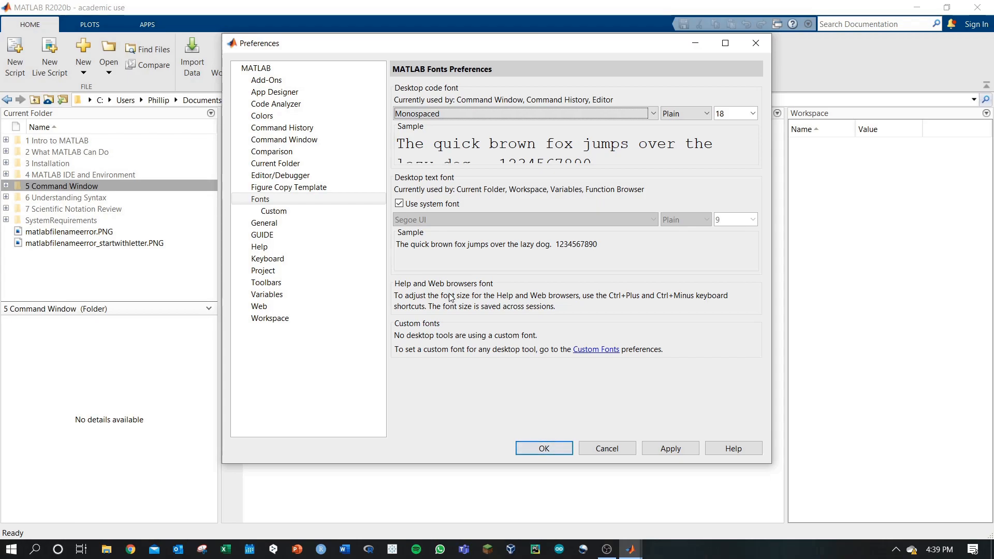
# Show the Colors page of Preferences.
pyautogui.click(261, 115)
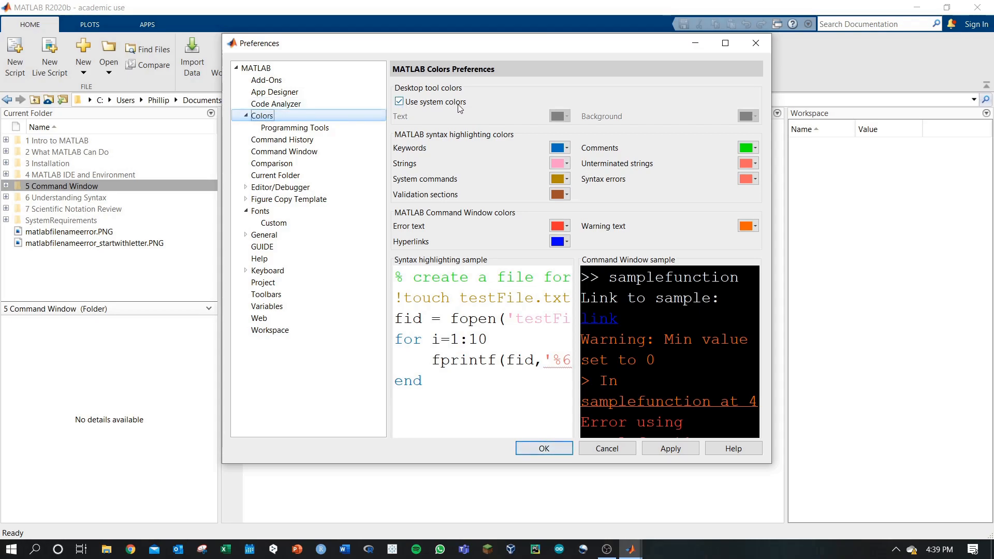
pyautogui.moveTo(533, 153)
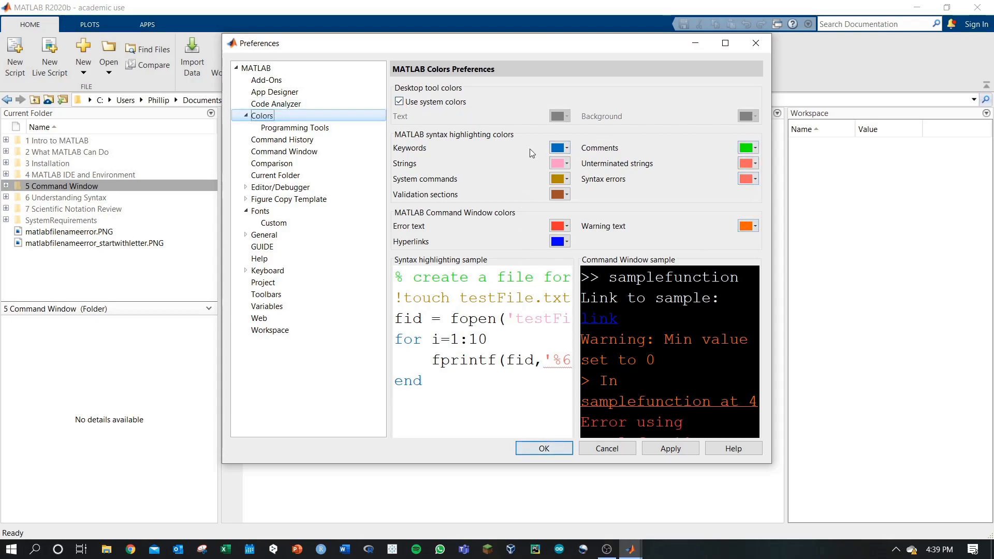
pyautogui.moveTo(506, 254)
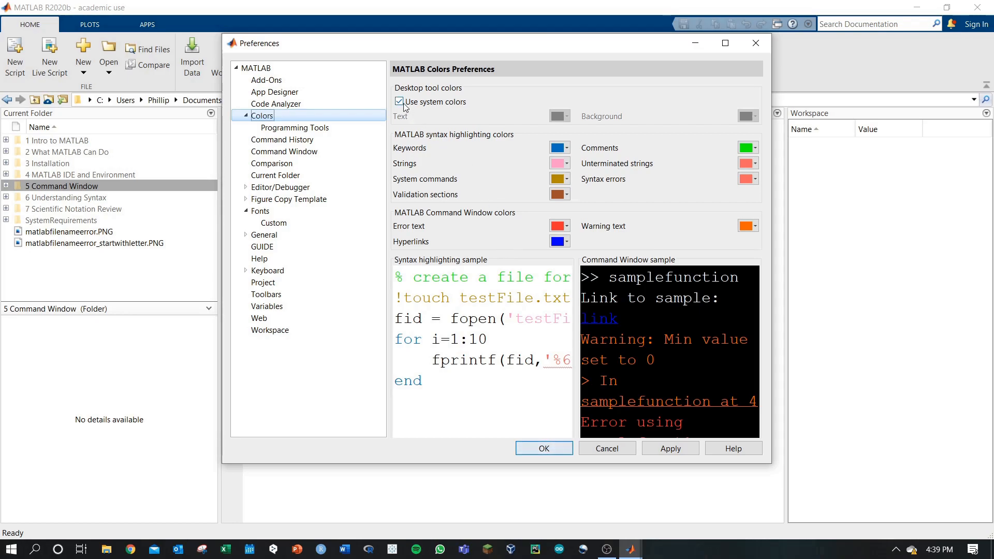
# Turn off system colours, keep text white on a black background, and apply.
pyautogui.click(398, 101)
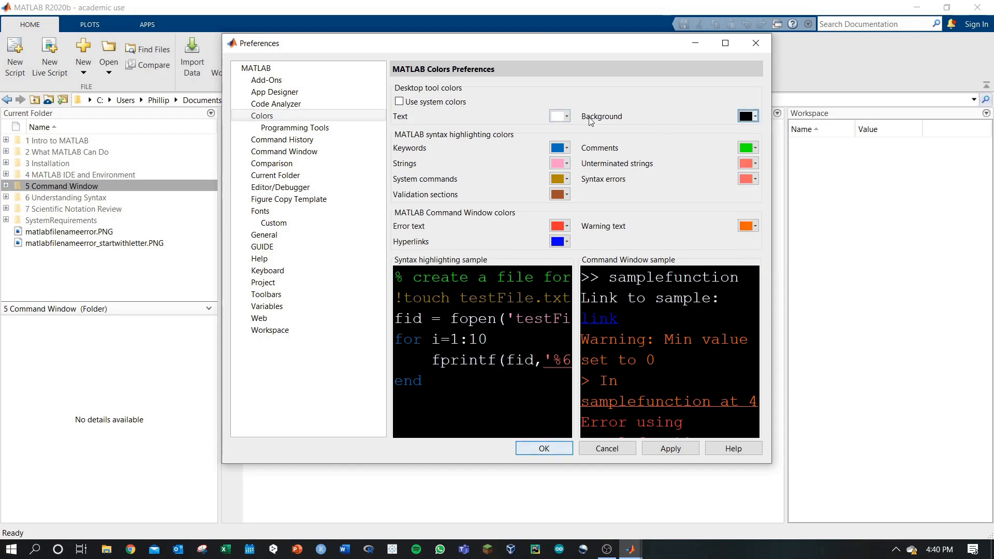
pyautogui.click(567, 116)
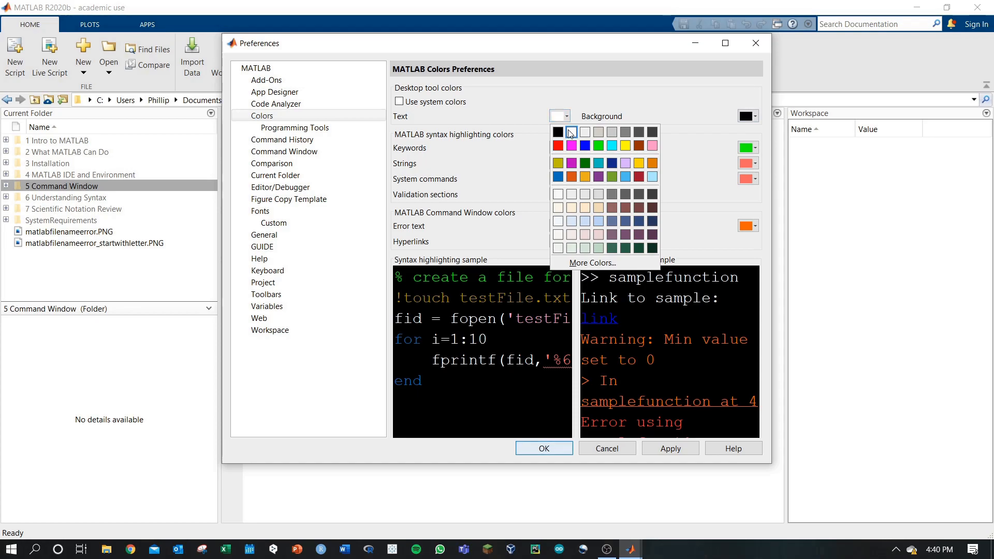
pyautogui.click(557, 132)
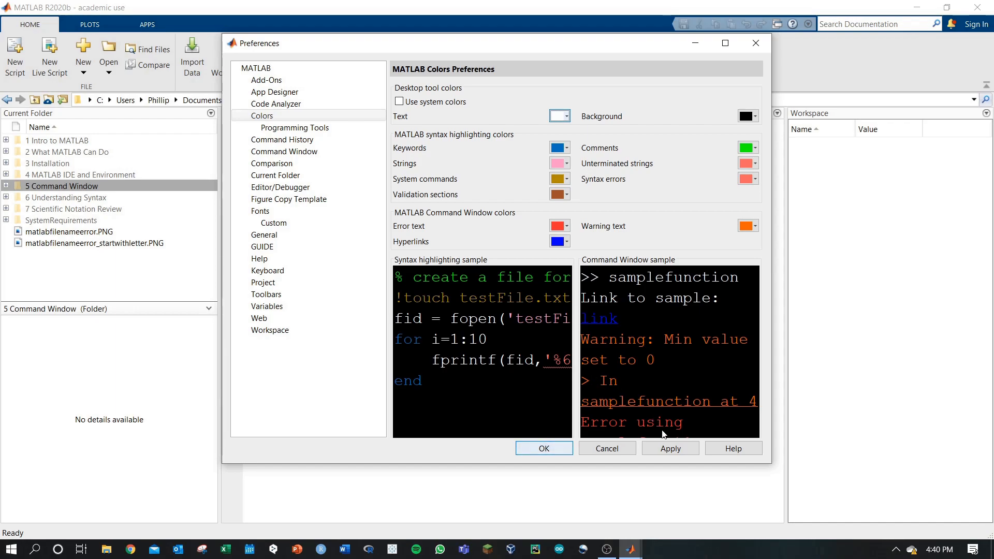
pyautogui.click(542, 448)
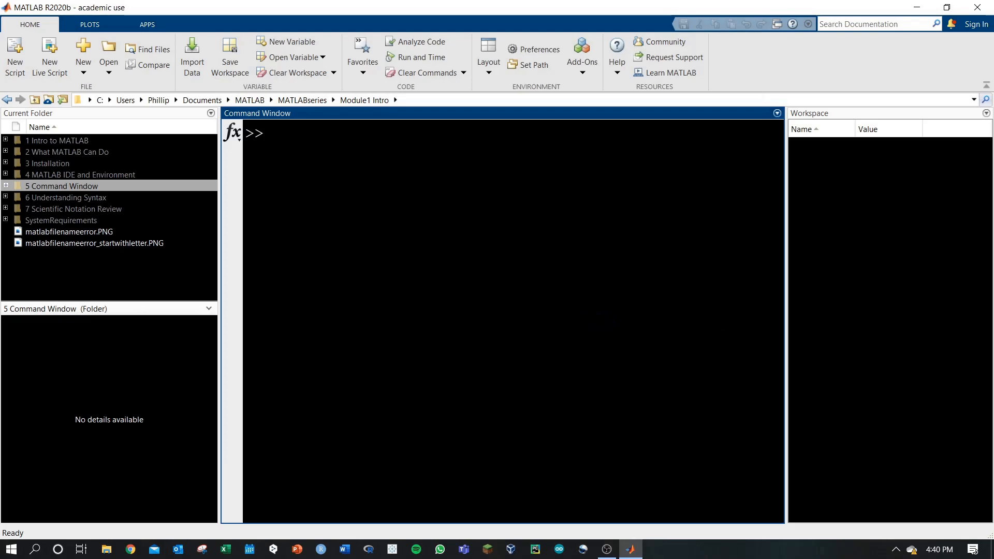
pyautogui.write('asdfasgdf')
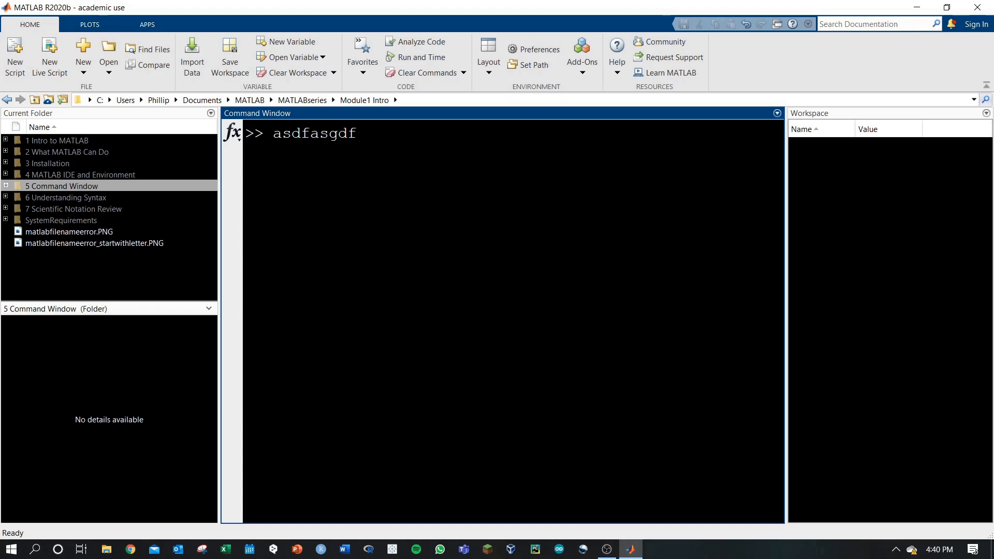
pyautogui.moveTo(580, 54)
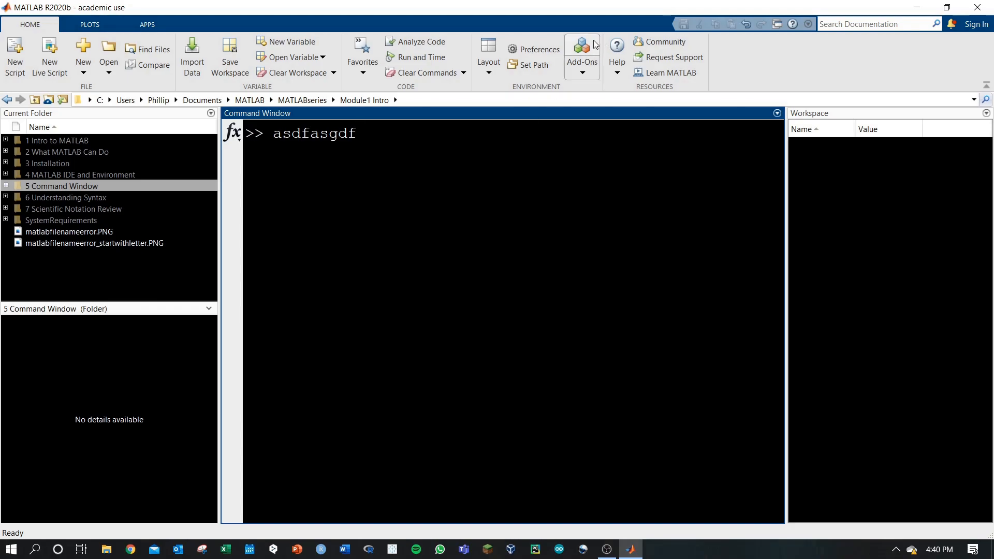
# Re-enable system colours so the desktop turns white, leaving Colors preferences open.
pyautogui.click(534, 49)
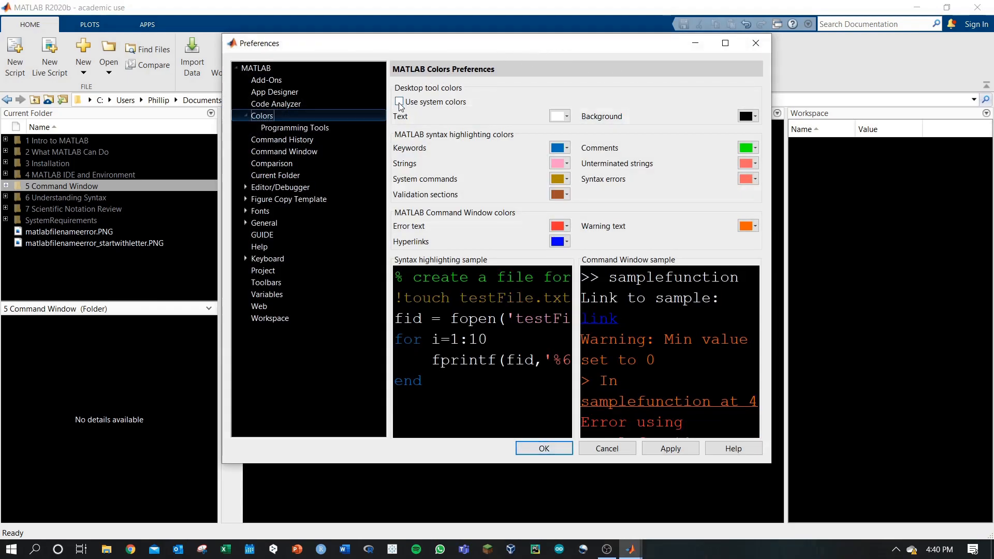
pyautogui.click(398, 101)
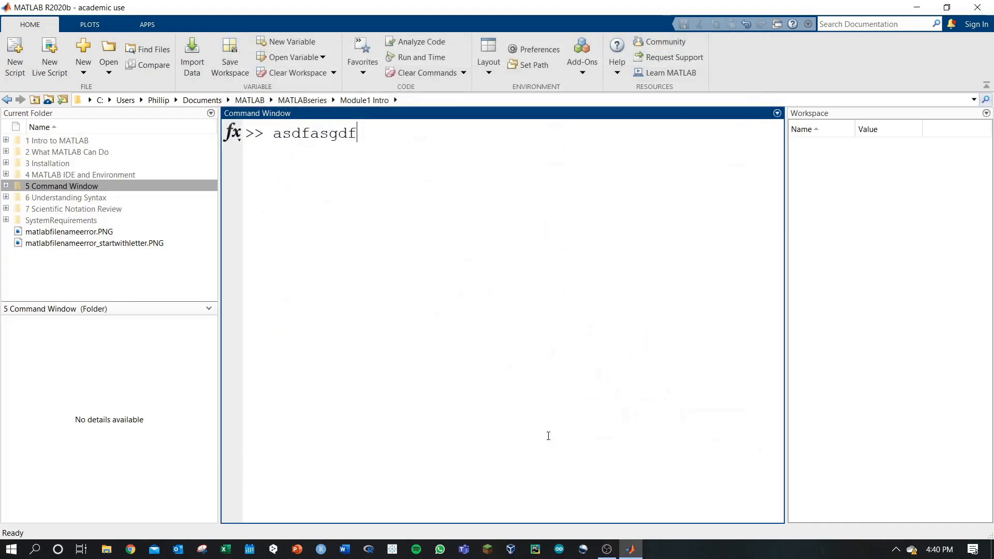
pyautogui.moveTo(448, 266)
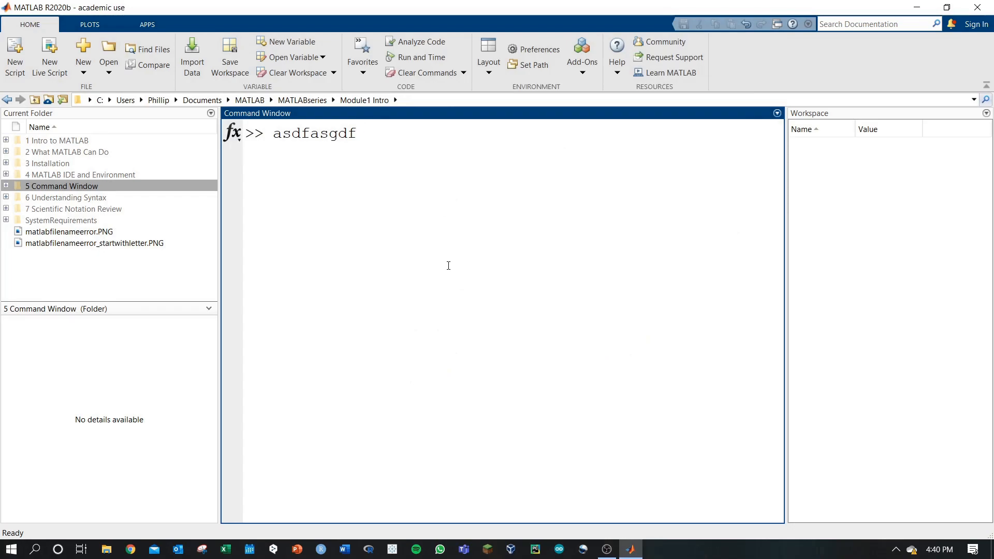
pyautogui.click(539, 48)
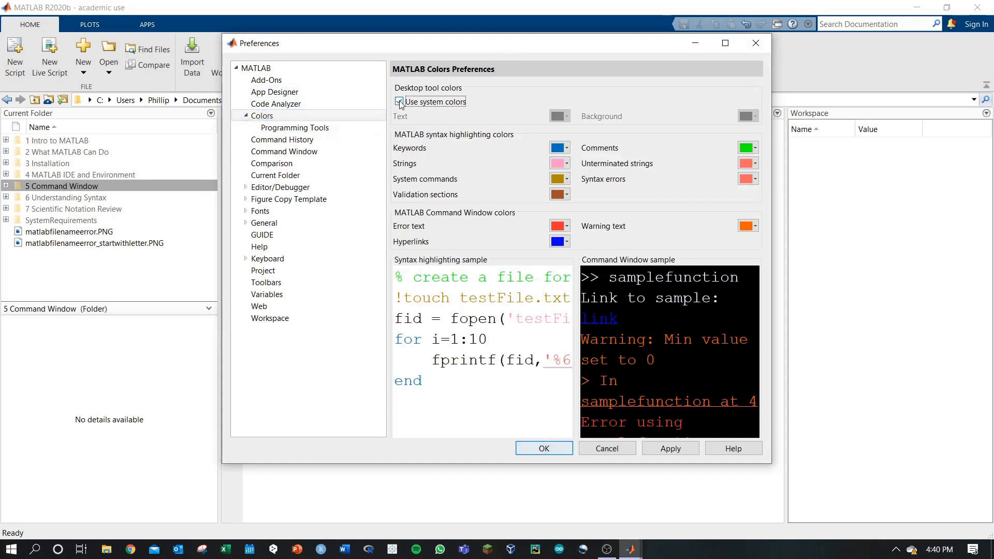
# Disable system colours again to restore white-on-black, apply and close Preferences.
pyautogui.click(399, 101)
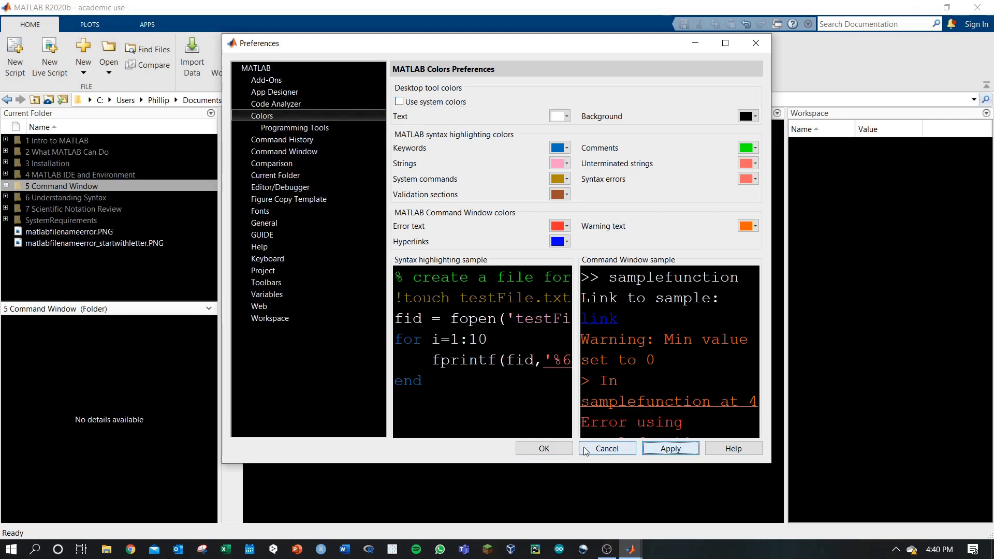
pyautogui.moveTo(410, 184)
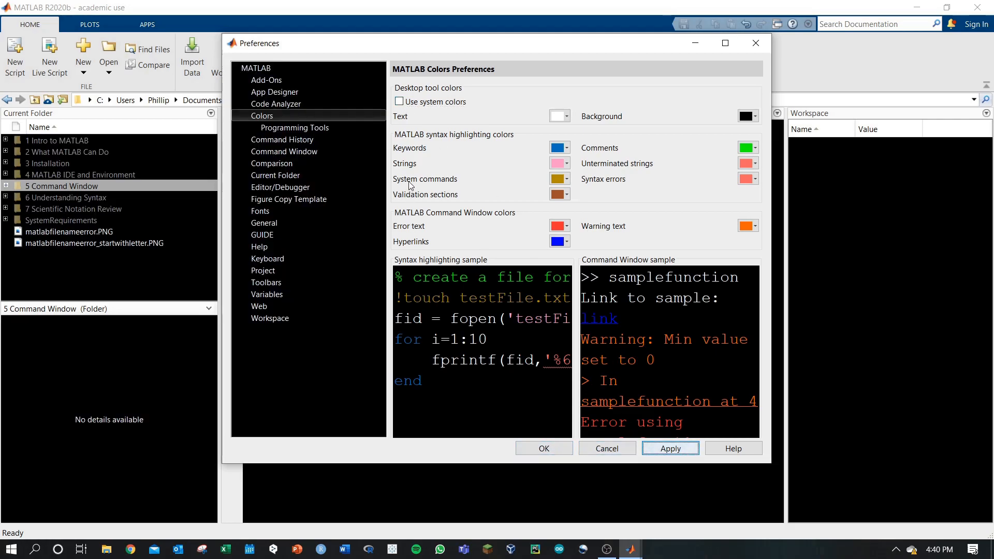
pyautogui.click(568, 148)
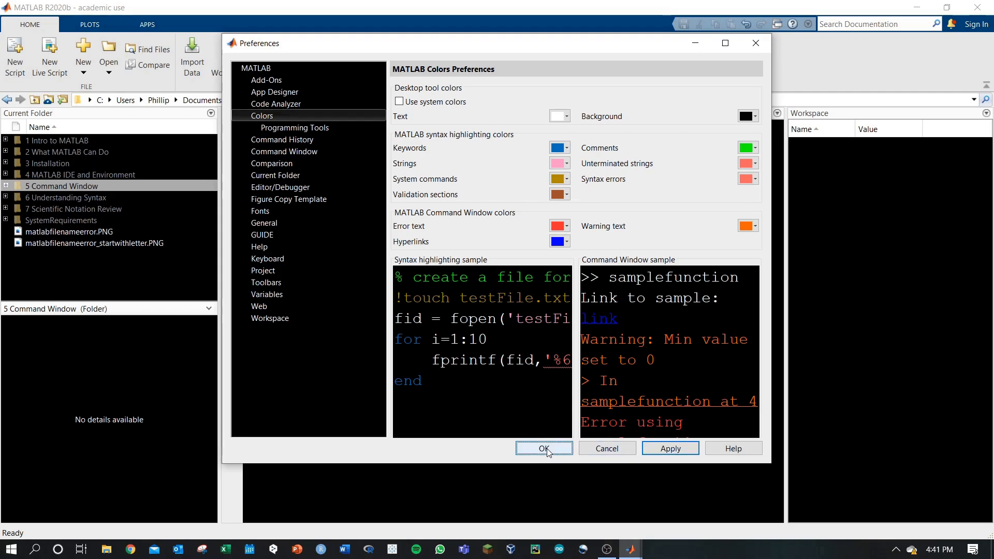
pyautogui.click(543, 448)
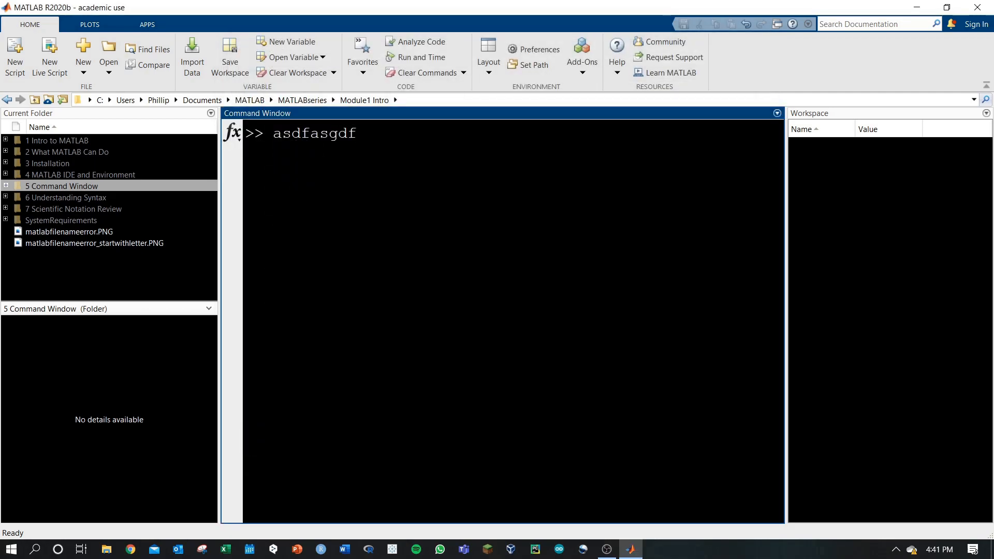
pyautogui.moveTo(356, 134)
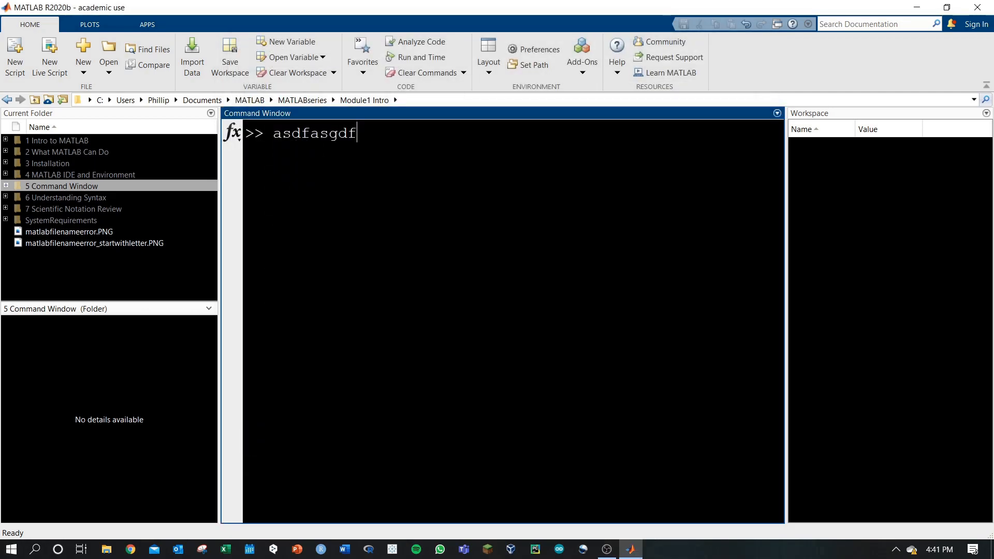